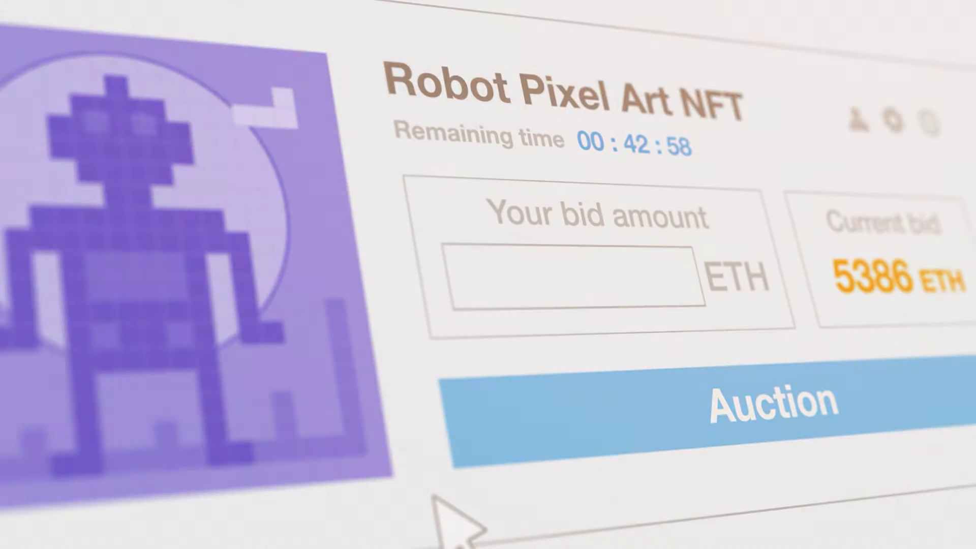
type("5425")
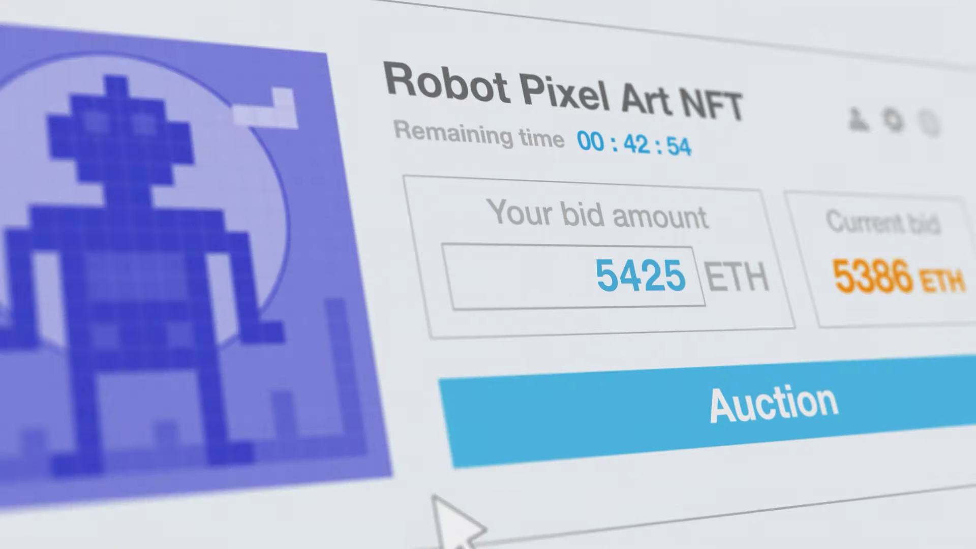